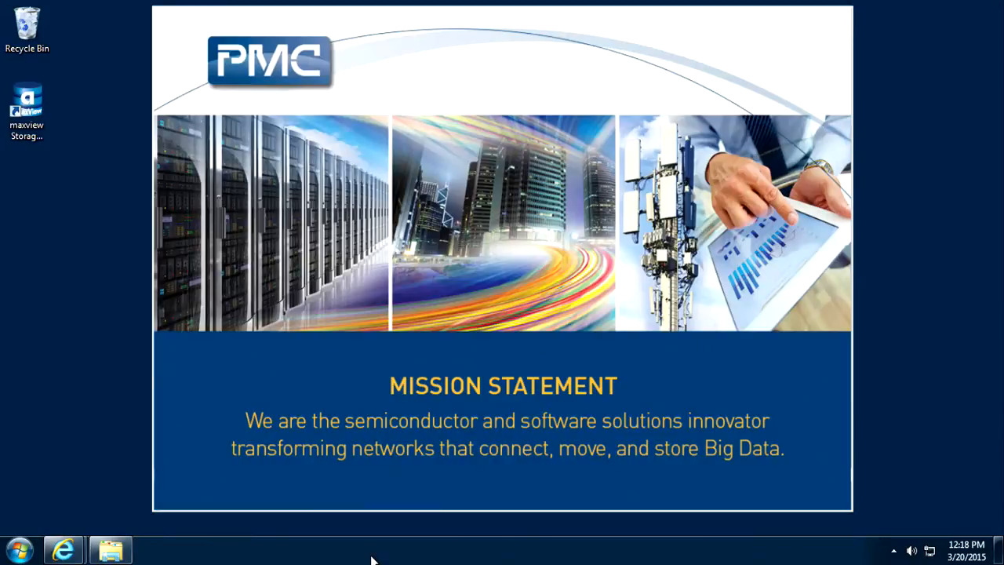
{"action": "mouse_move", "coordinate": [281, 550]}
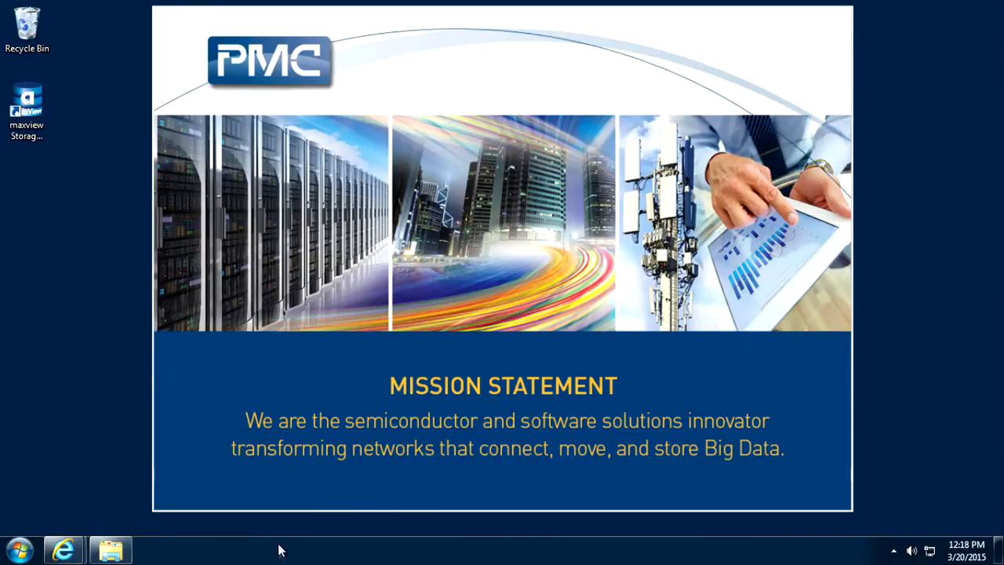
{"action": "mouse_move", "coordinate": [63, 549]}
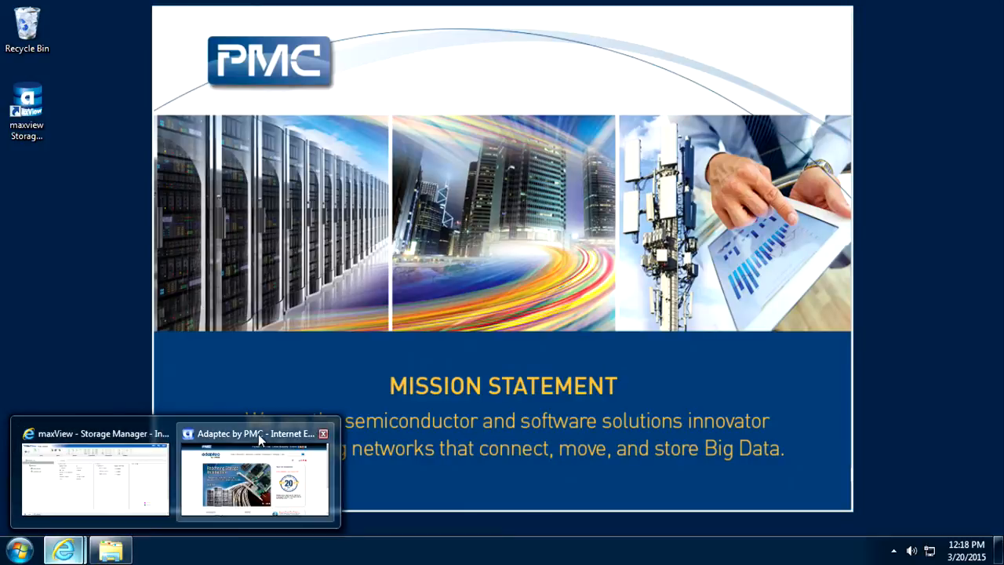
Navigate Adaptec Support Downloads through Series 7 and RAID 71605 BIOS updates to the Build 32033 firmware page.
{"action": "left_click", "coordinate": [255, 478]}
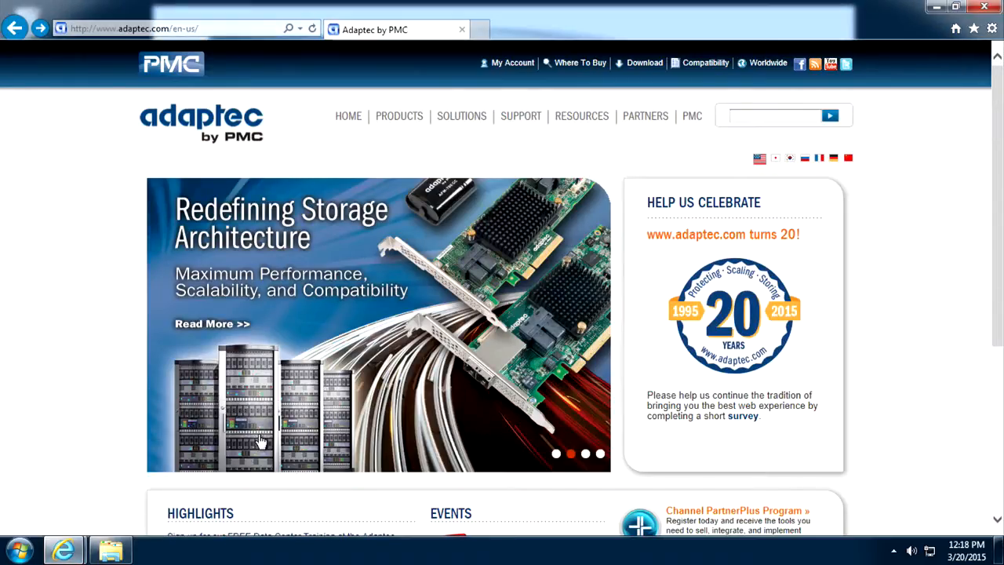
{"action": "mouse_move", "coordinate": [520, 115]}
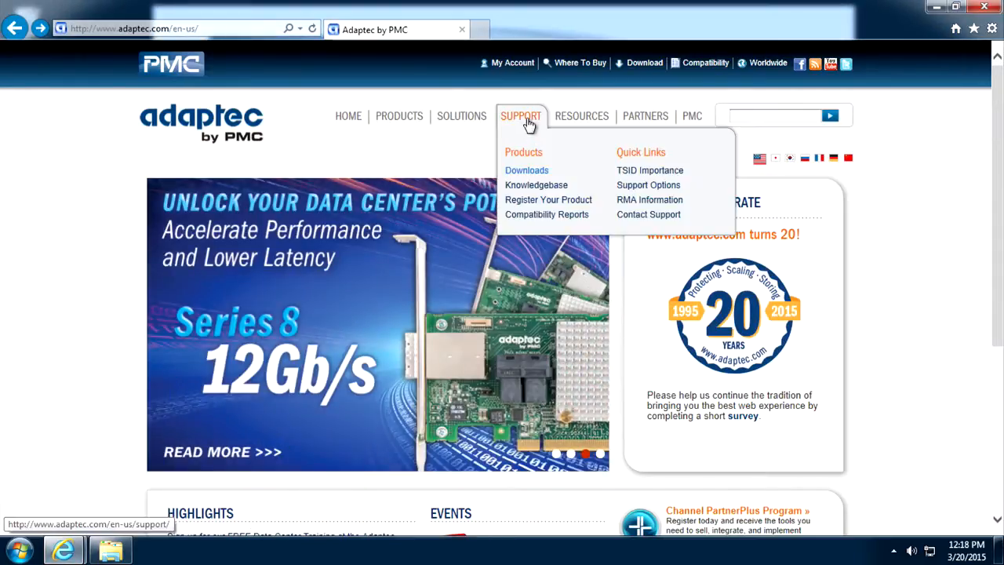
{"action": "mouse_move", "coordinate": [526, 170]}
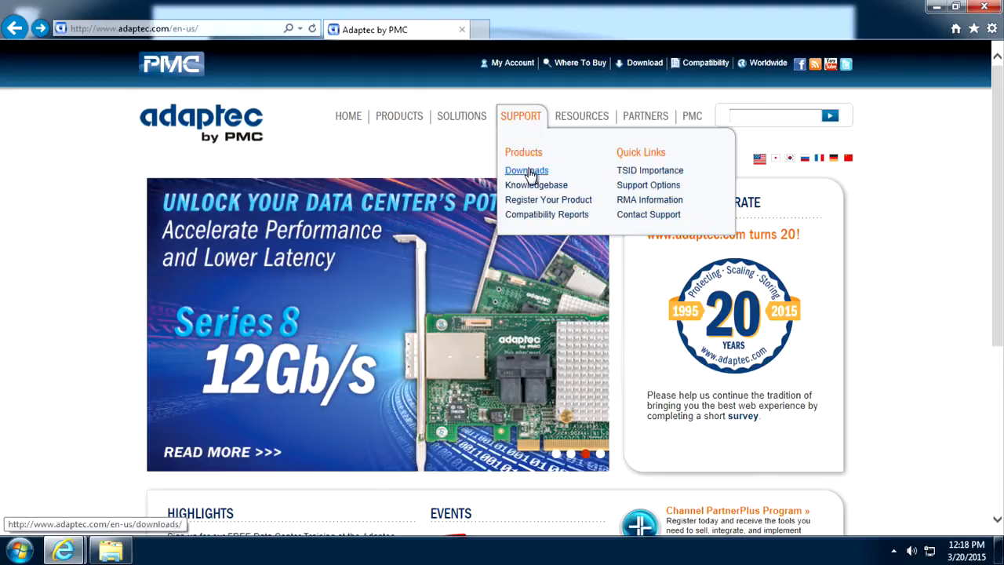
{"action": "left_click", "coordinate": [526, 171]}
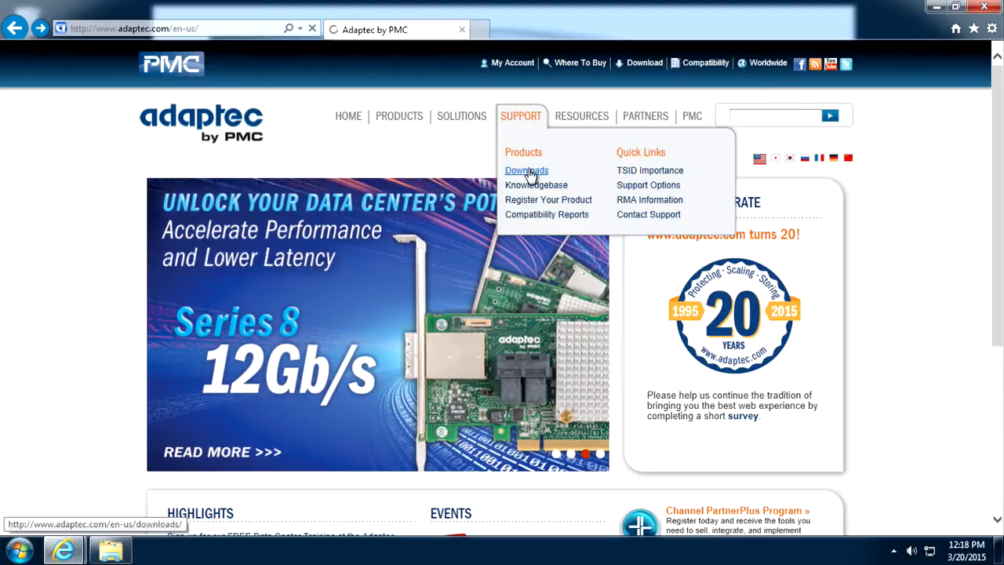
{"action": "left_click", "coordinate": [526, 170]}
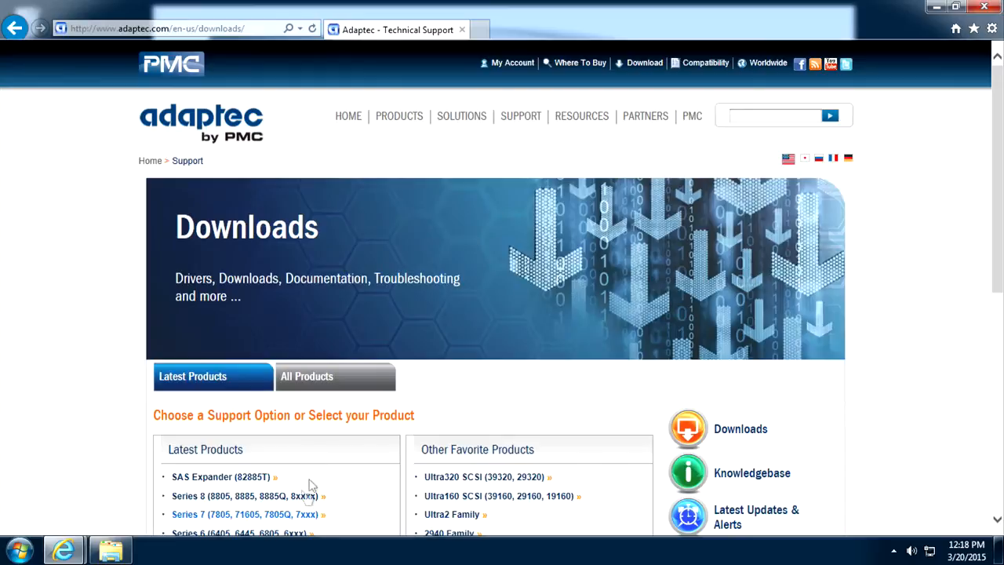
{"action": "left_click", "coordinate": [246, 514]}
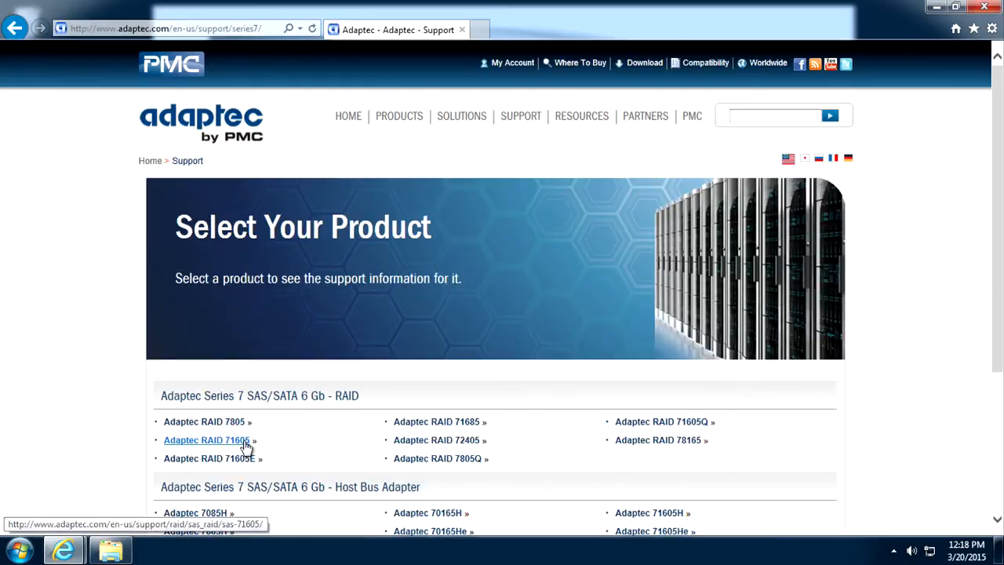
{"action": "left_click", "coordinate": [205, 440]}
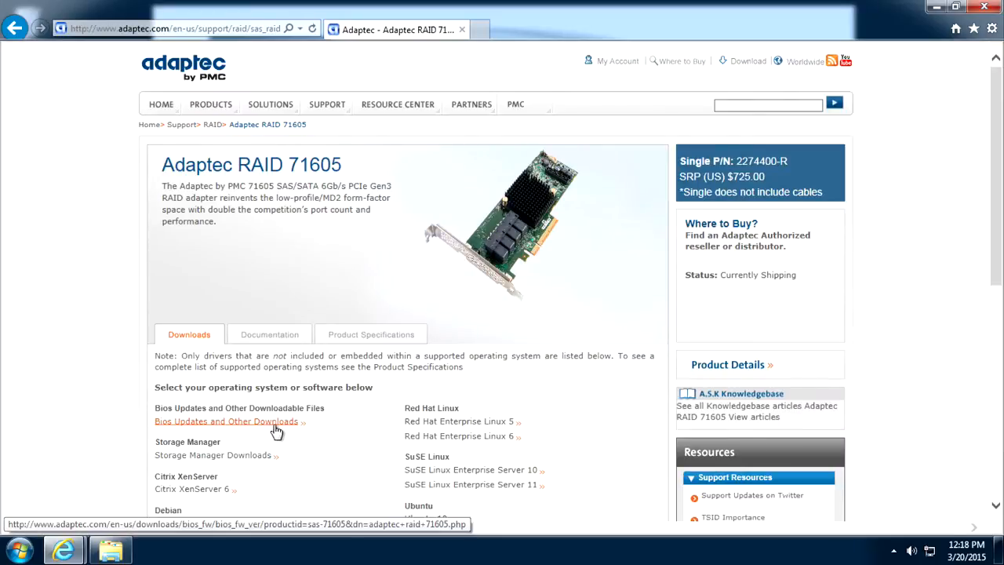
{"action": "left_click", "coordinate": [227, 421]}
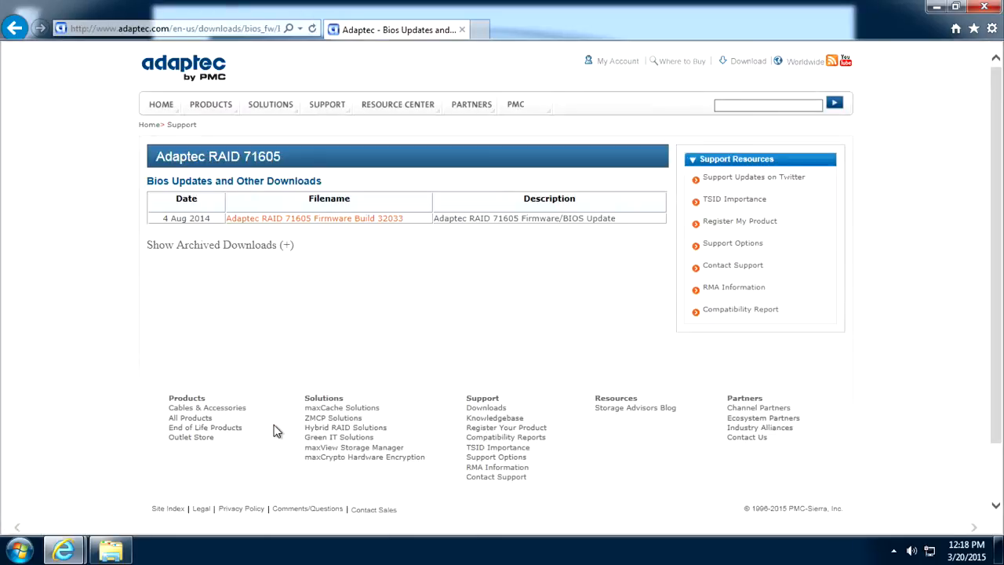
{"action": "mouse_move", "coordinate": [334, 222]}
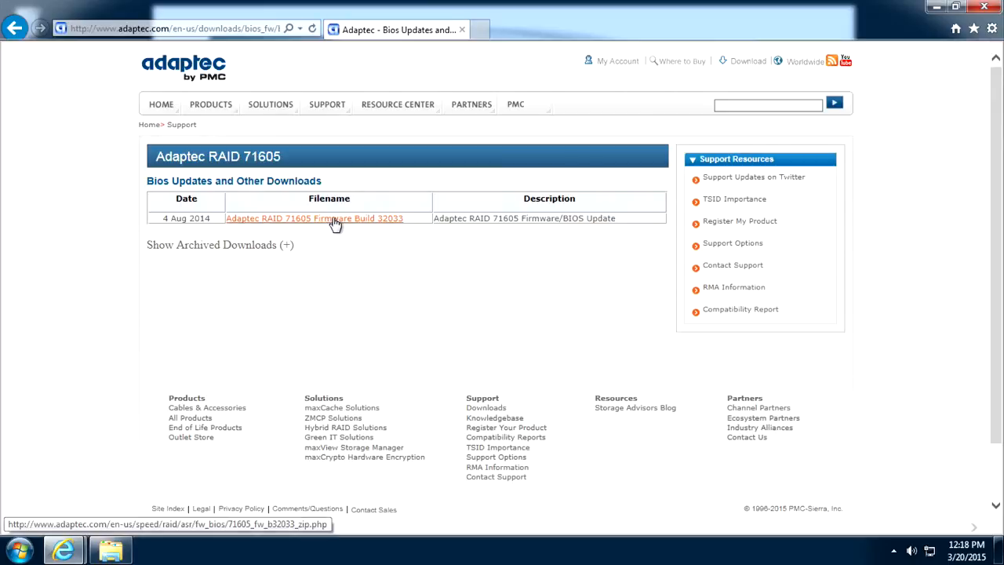
{"action": "left_click", "coordinate": [314, 218]}
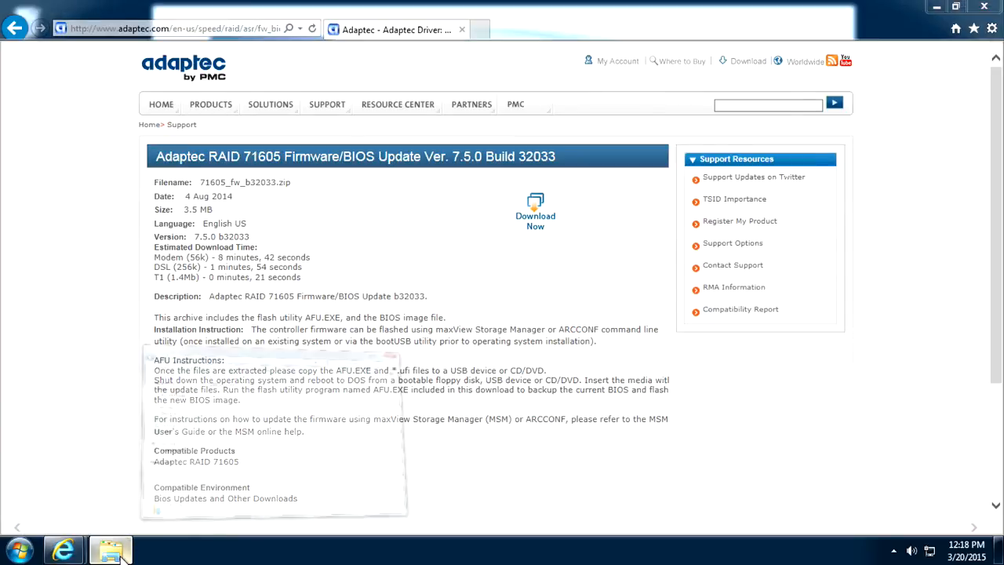
Extract the 71605_fw_b32033 zip in Downloads to its default folder.
{"action": "left_click", "coordinate": [110, 549]}
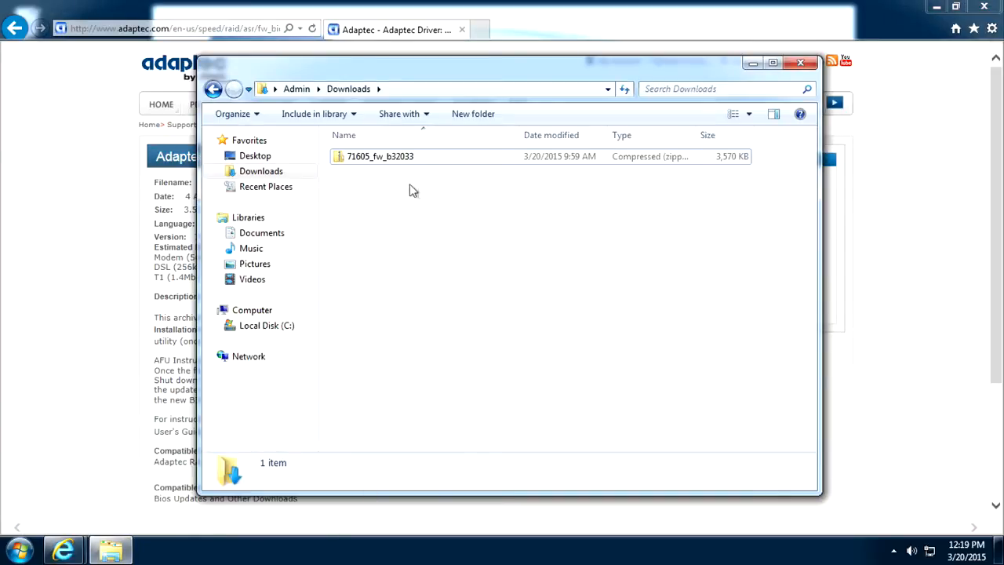
{"action": "mouse_move", "coordinate": [429, 156]}
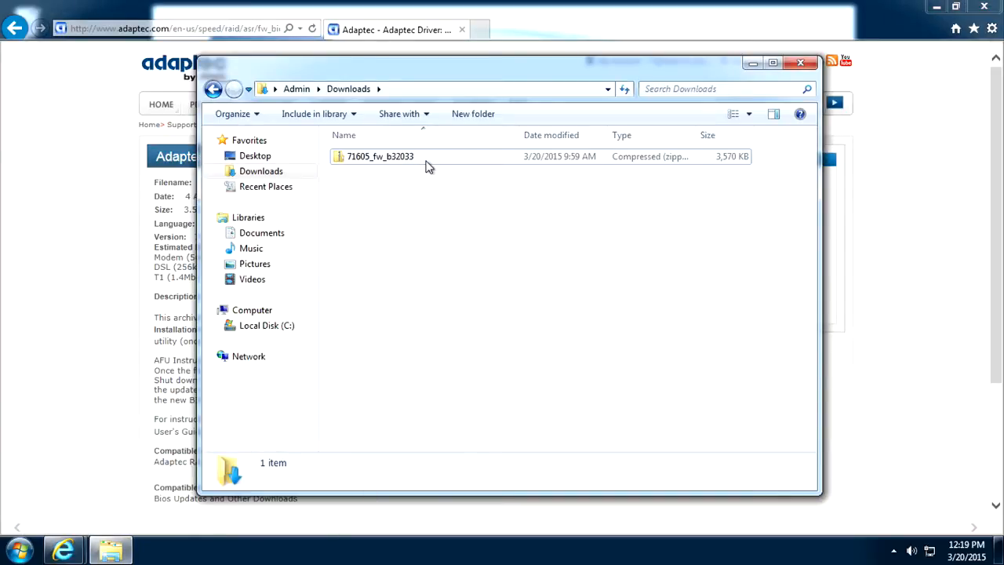
{"action": "double_click", "coordinate": [380, 156]}
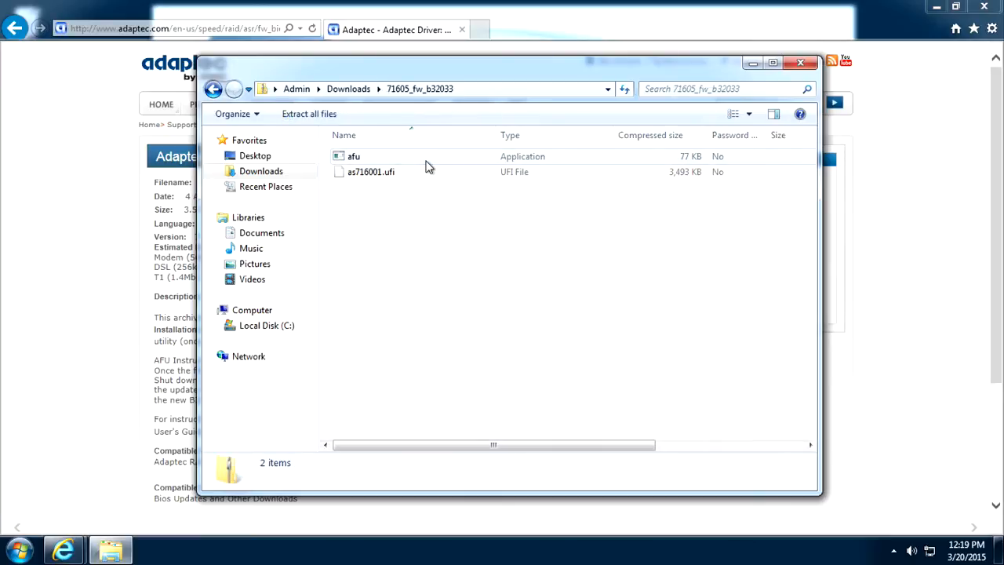
{"action": "mouse_move", "coordinate": [309, 113]}
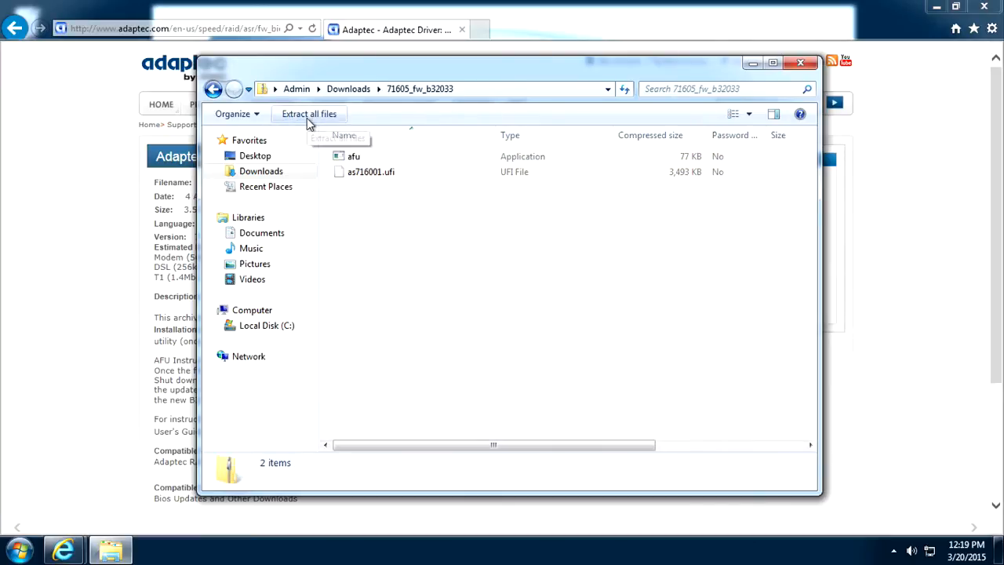
{"action": "left_click", "coordinate": [309, 113]}
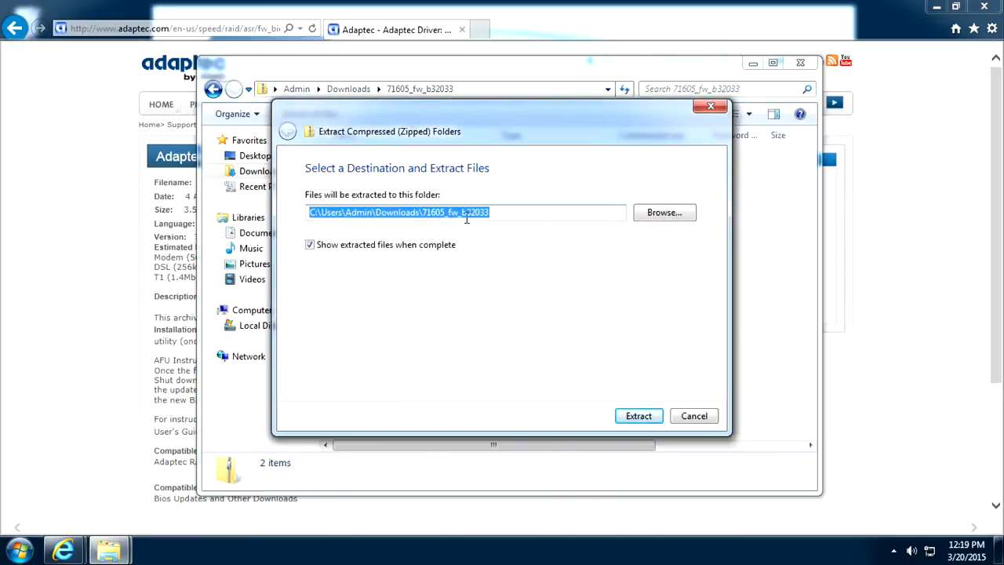
{"action": "left_click", "coordinate": [638, 416]}
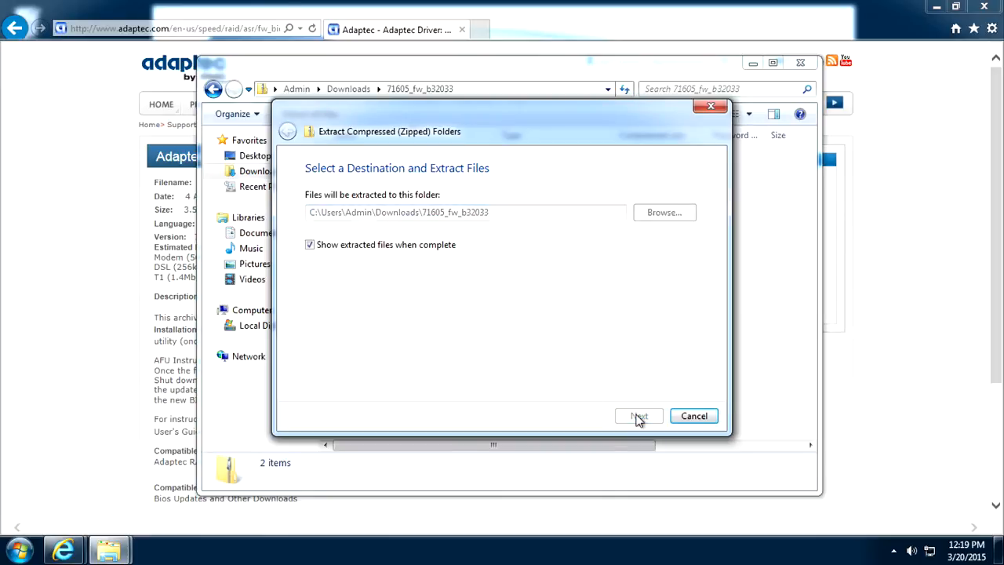
{"action": "left_click", "coordinate": [639, 416]}
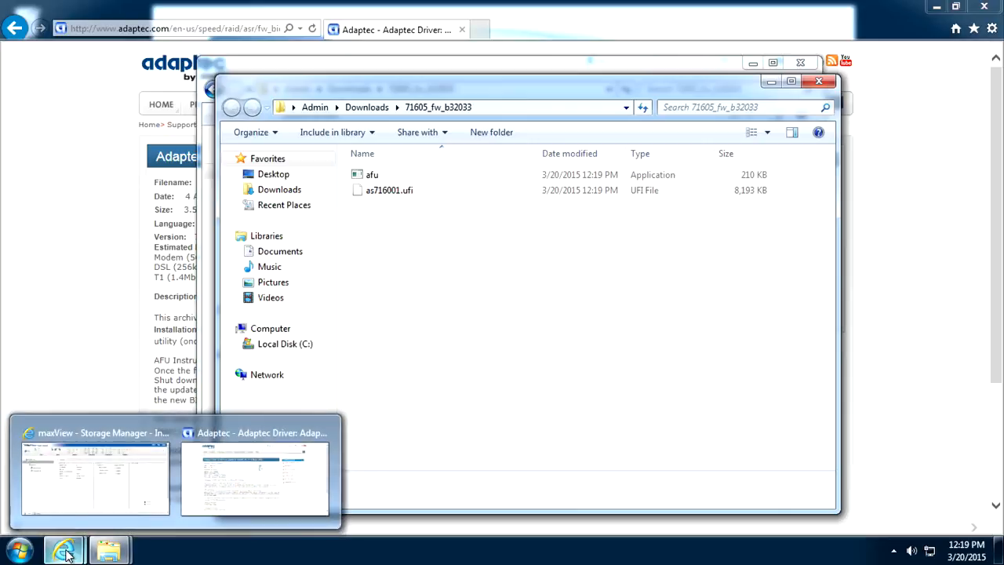
Launch the Firmware Update wizard in maxView with Controller as the device type.
{"action": "left_click", "coordinate": [94, 479]}
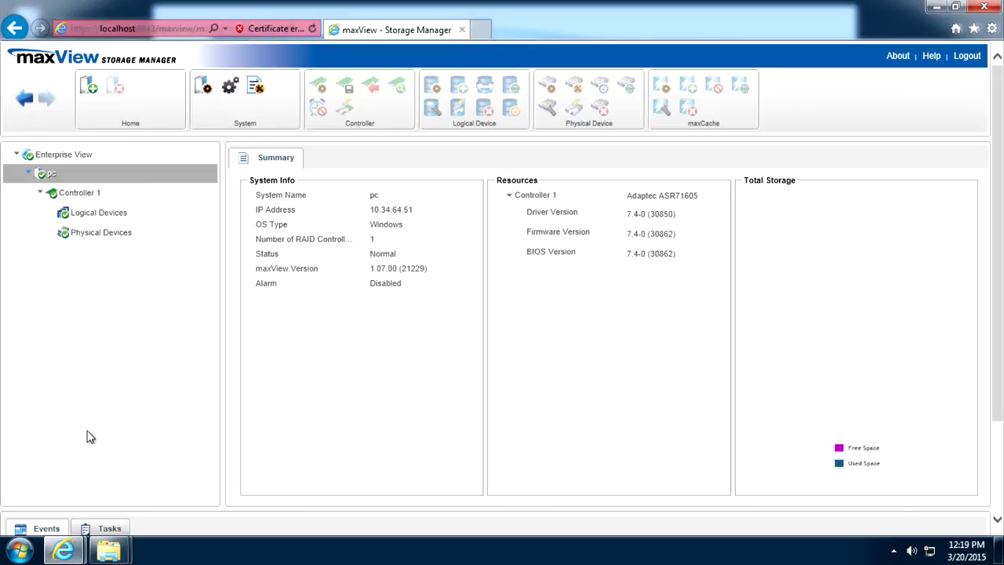
{"action": "mouse_move", "coordinate": [155, 189]}
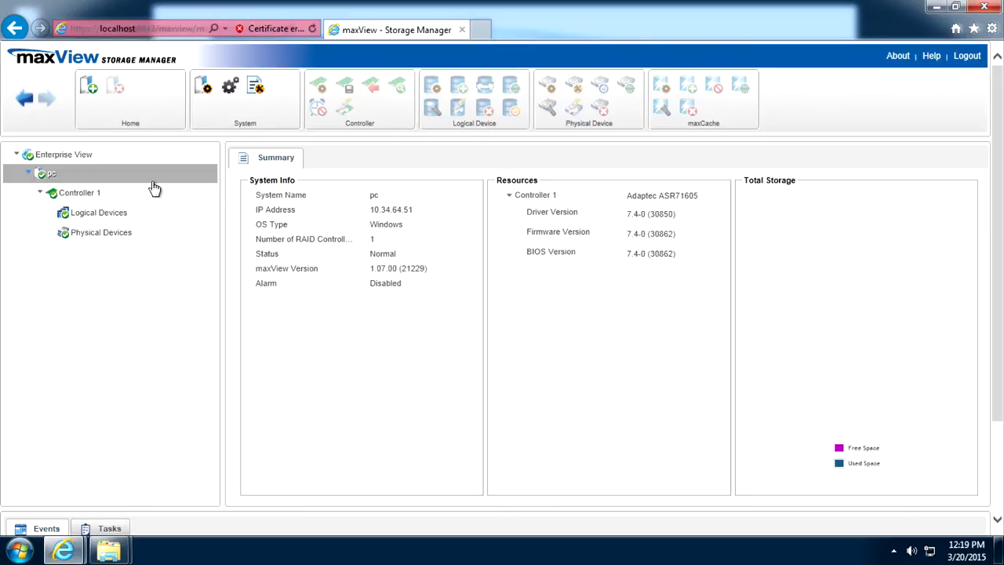
{"action": "mouse_move", "coordinate": [233, 106]}
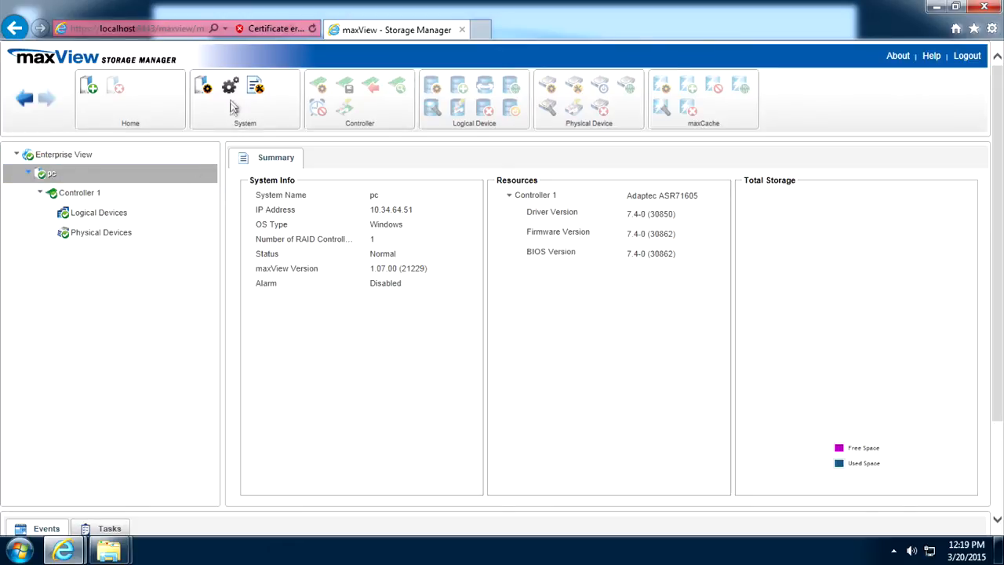
{"action": "mouse_move", "coordinate": [229, 87]}
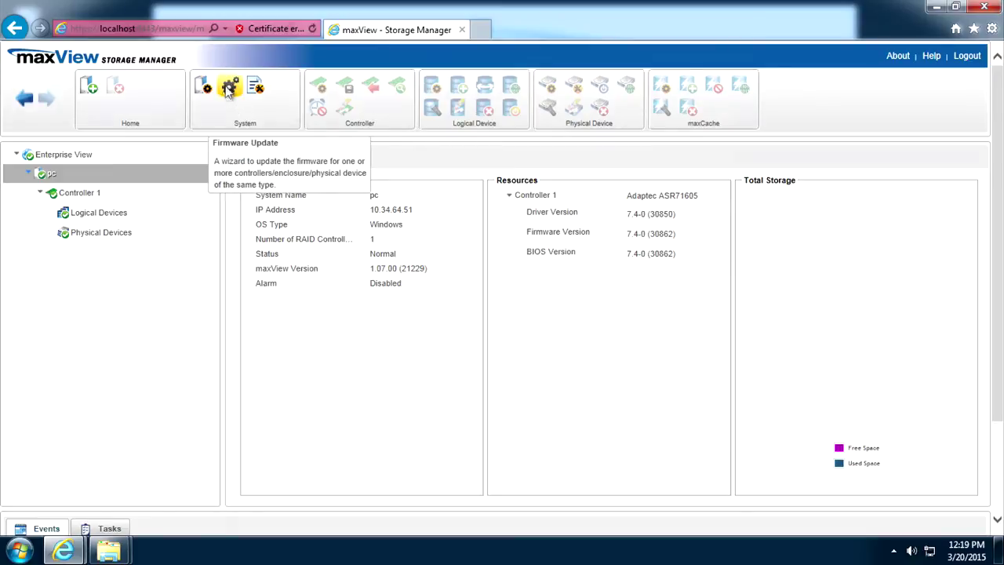
{"action": "left_click", "coordinate": [229, 86]}
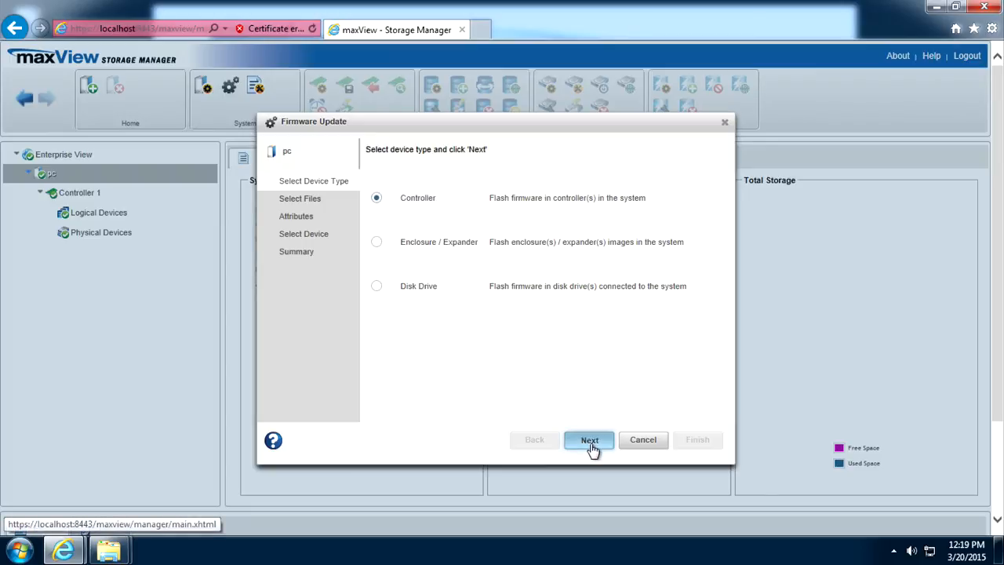
Choose as716001.ufi from Downloads\71605_fw_b32033 as the firmware file to upload.
{"action": "left_click", "coordinate": [589, 439]}
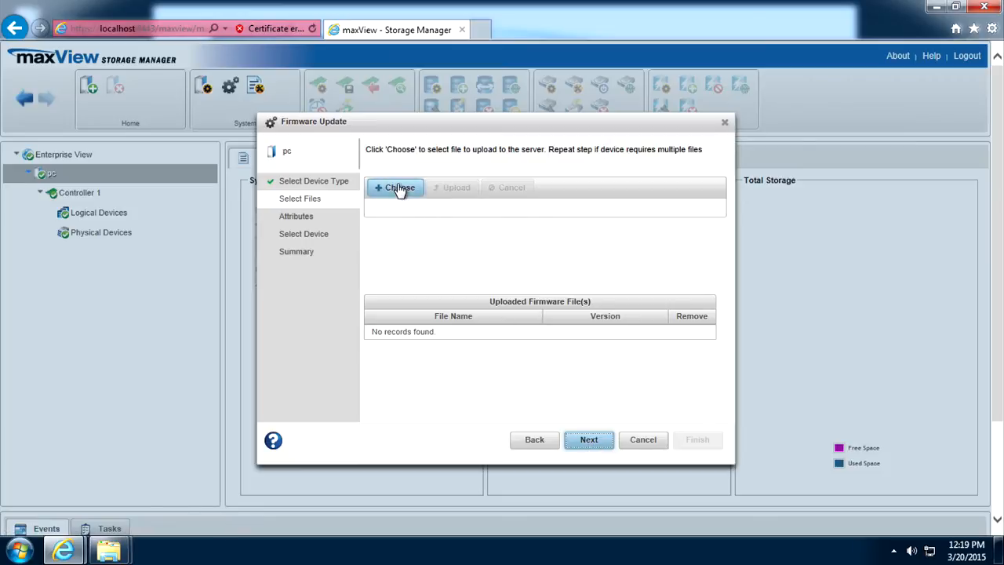
{"action": "left_click", "coordinate": [396, 187]}
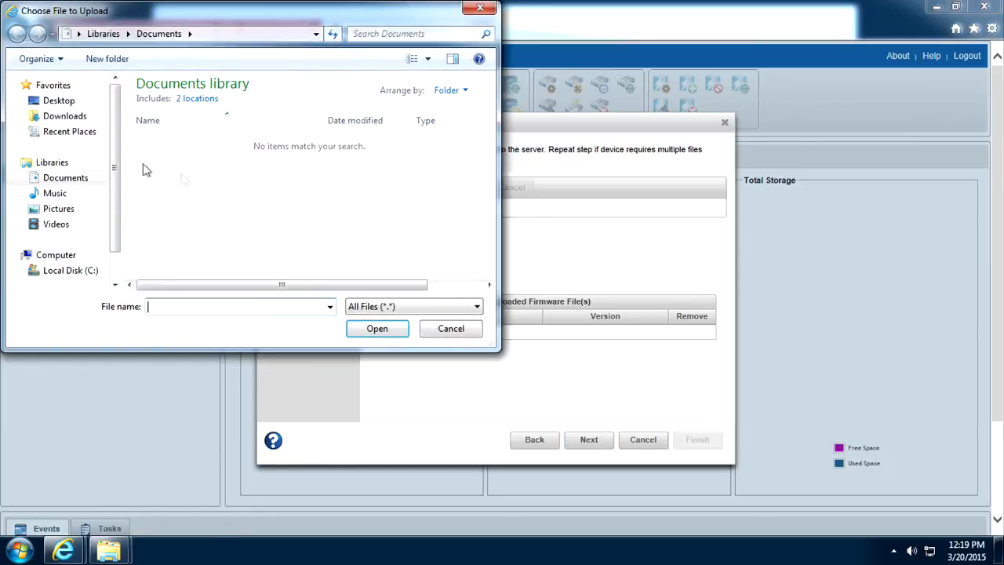
{"action": "left_click", "coordinate": [64, 116]}
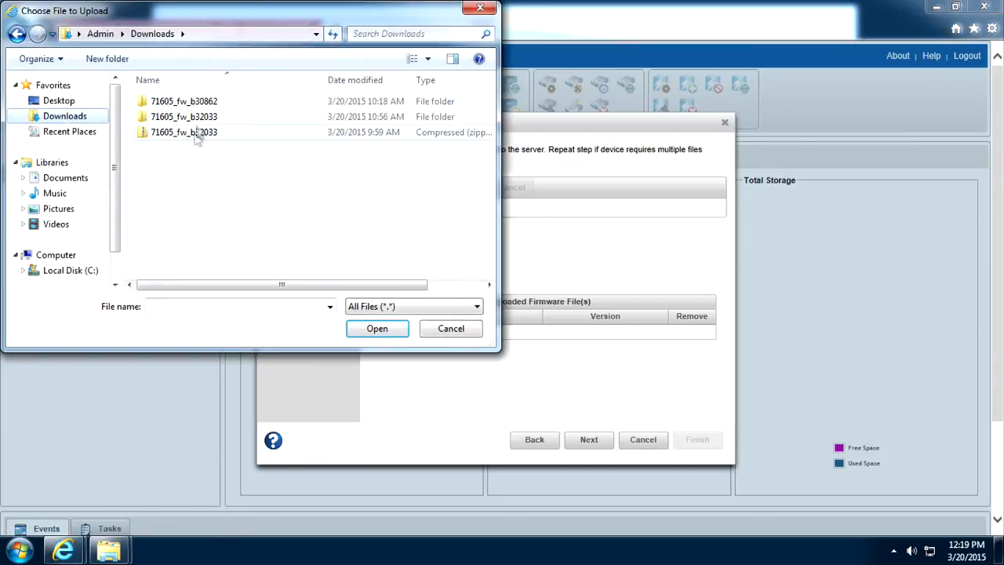
{"action": "left_click", "coordinate": [183, 116]}
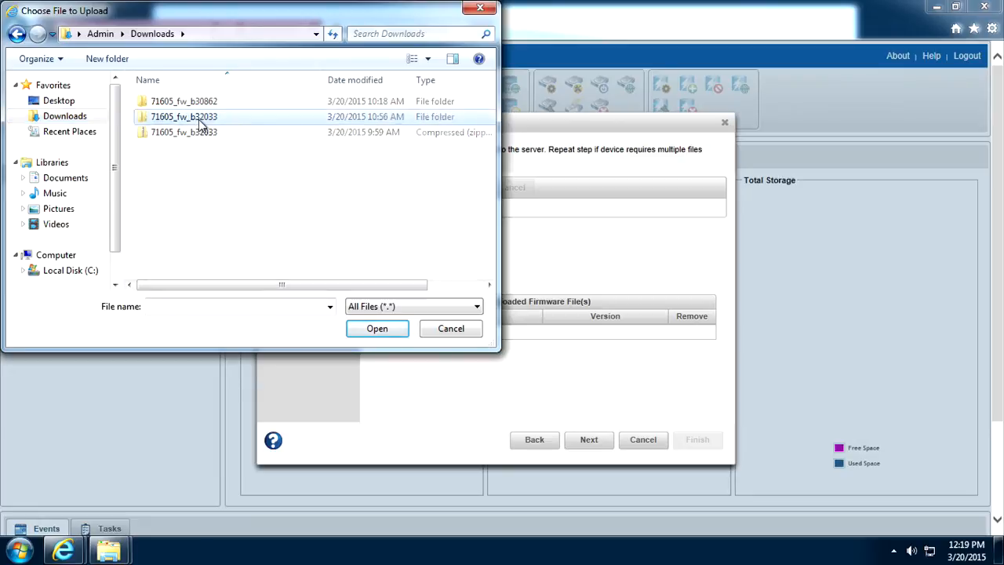
{"action": "double_click", "coordinate": [184, 117]}
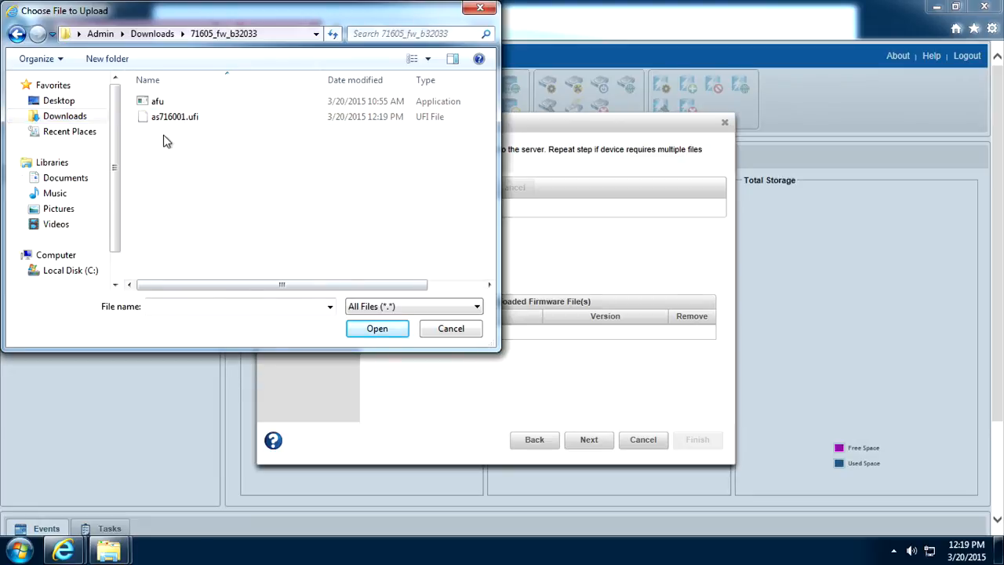
{"action": "left_click", "coordinate": [174, 117]}
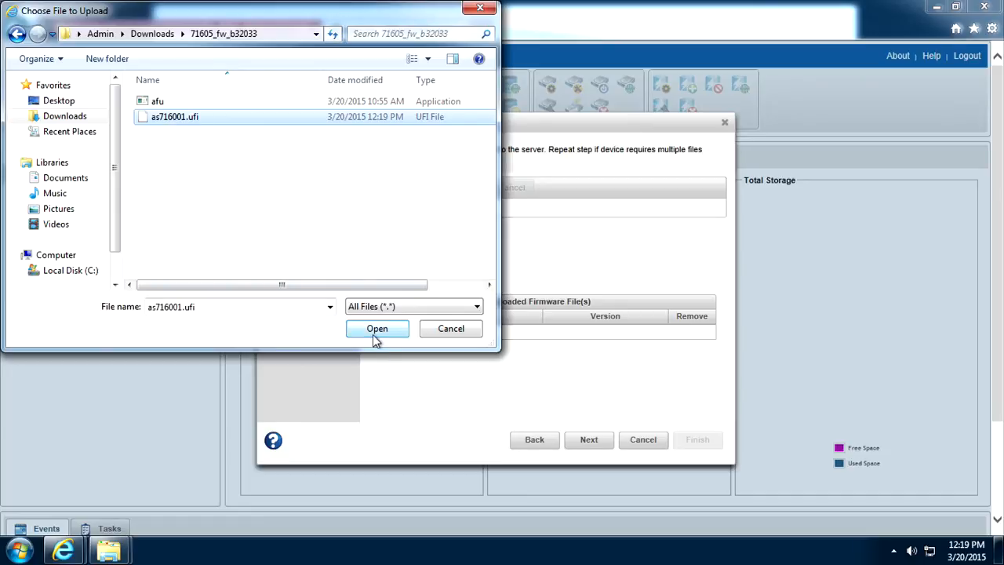
{"action": "left_click", "coordinate": [376, 328]}
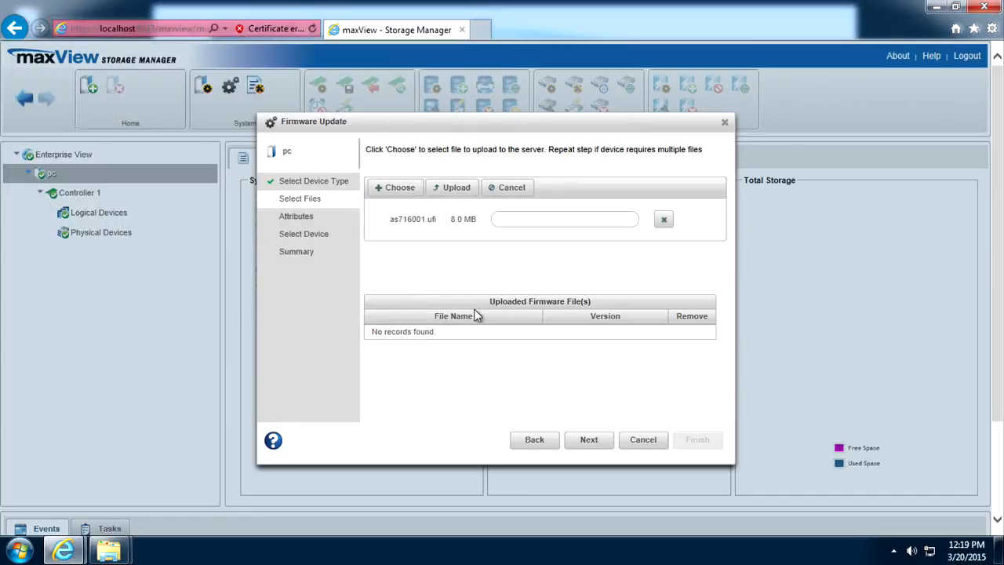
Upload as716001.ufi to the maxView server.
{"action": "left_click", "coordinate": [456, 186]}
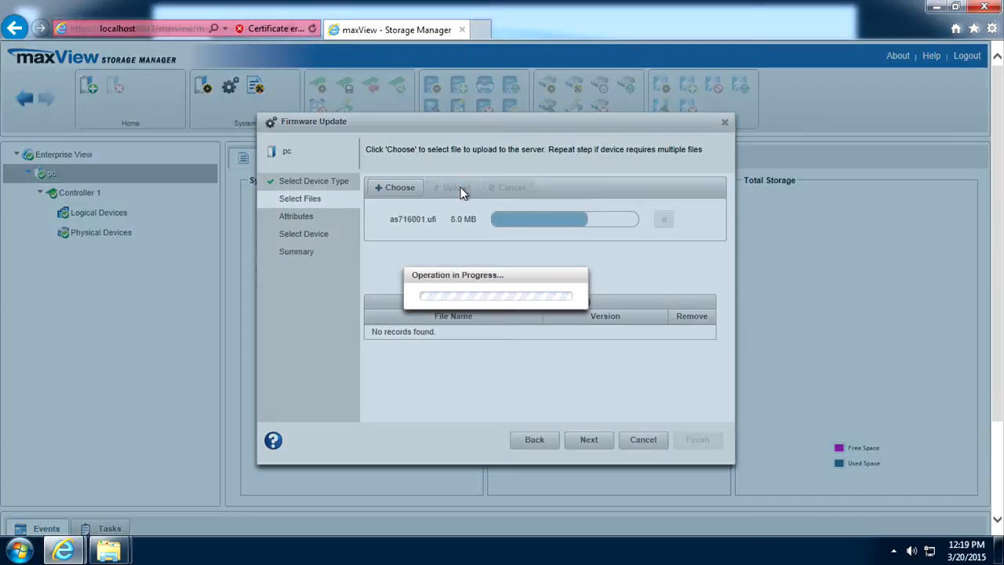
{"action": "mouse_move", "coordinate": [463, 490]}
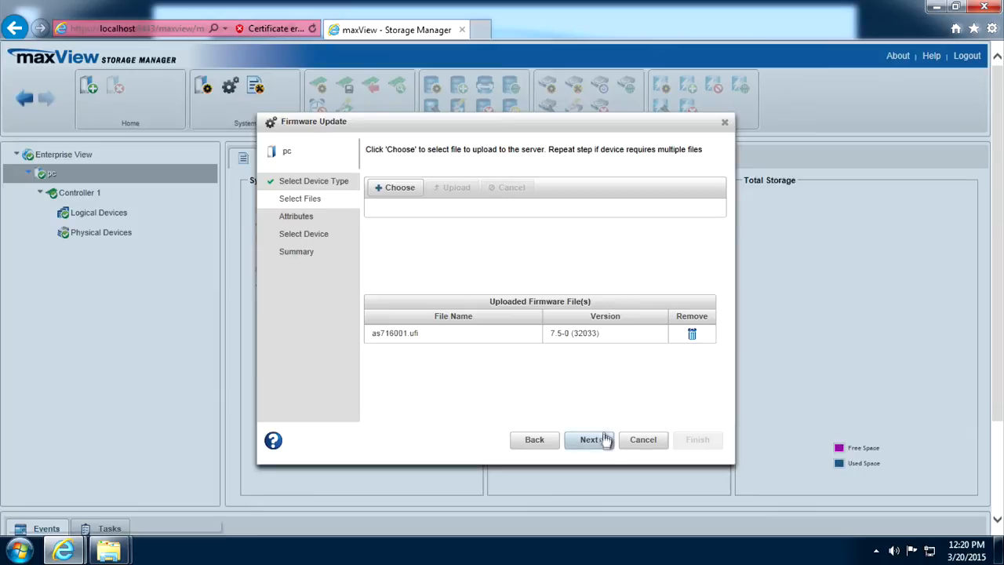
Select Controller 1 (ASR71605) and confirm flashing firmware 7.4-0 to 7.5-0 (32033).
{"action": "left_click", "coordinate": [589, 440]}
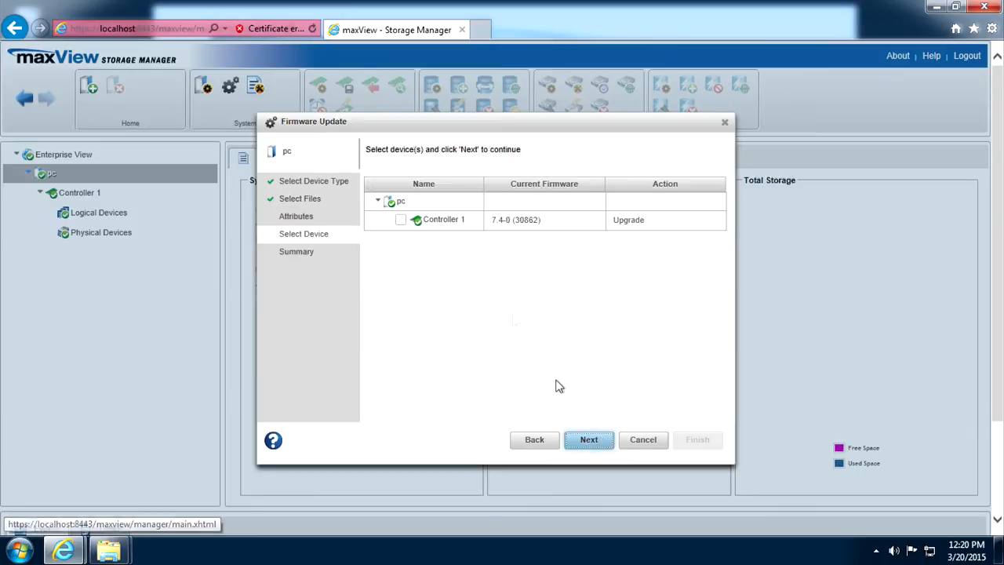
{"action": "left_click", "coordinate": [401, 219]}
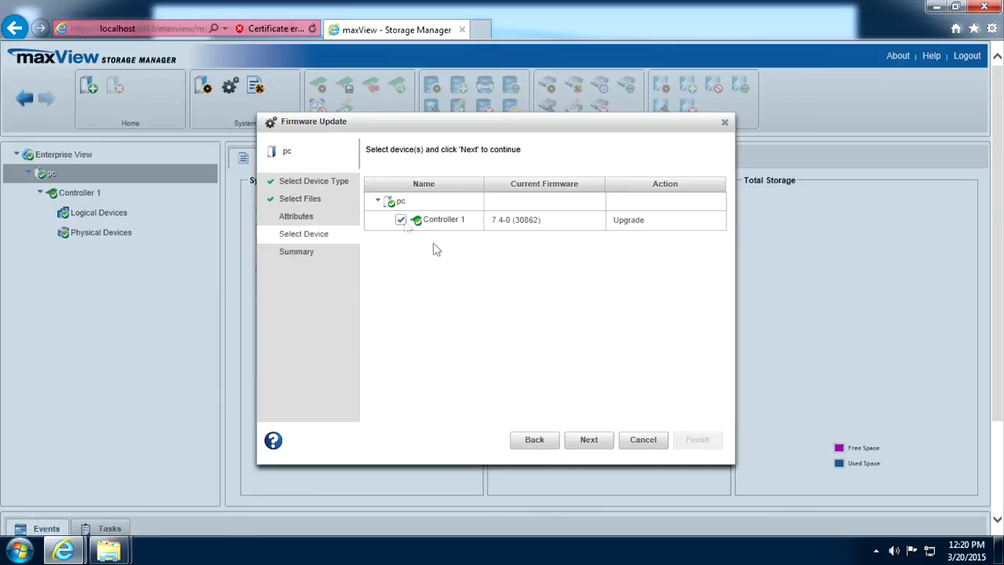
{"action": "left_click", "coordinate": [588, 439]}
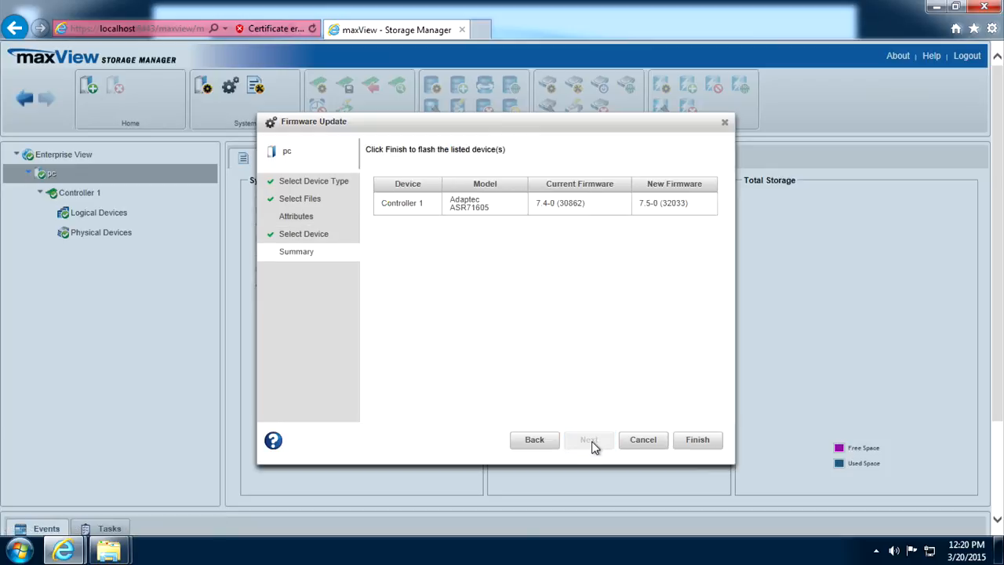
{"action": "mouse_move", "coordinate": [538, 241]}
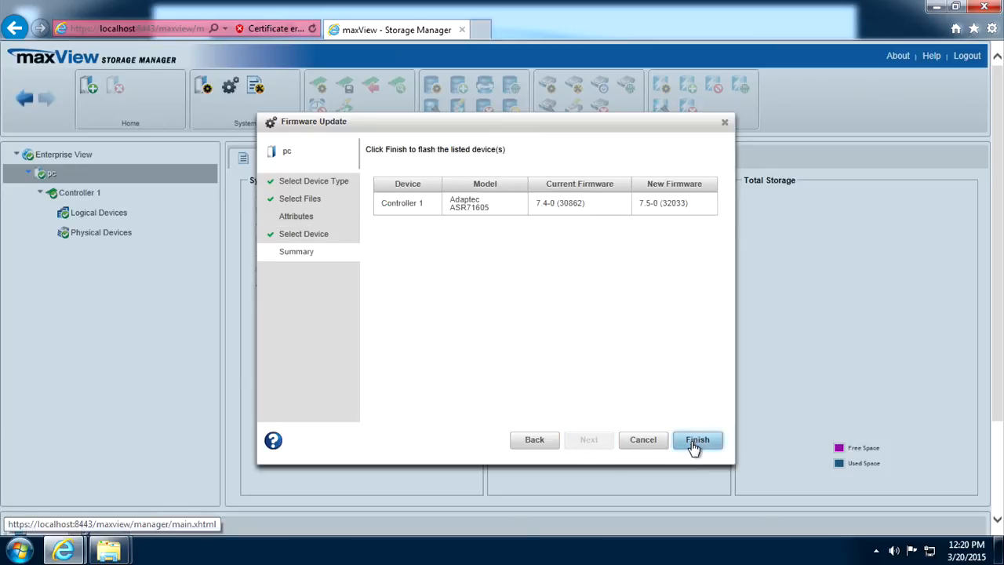
{"action": "left_click", "coordinate": [697, 439]}
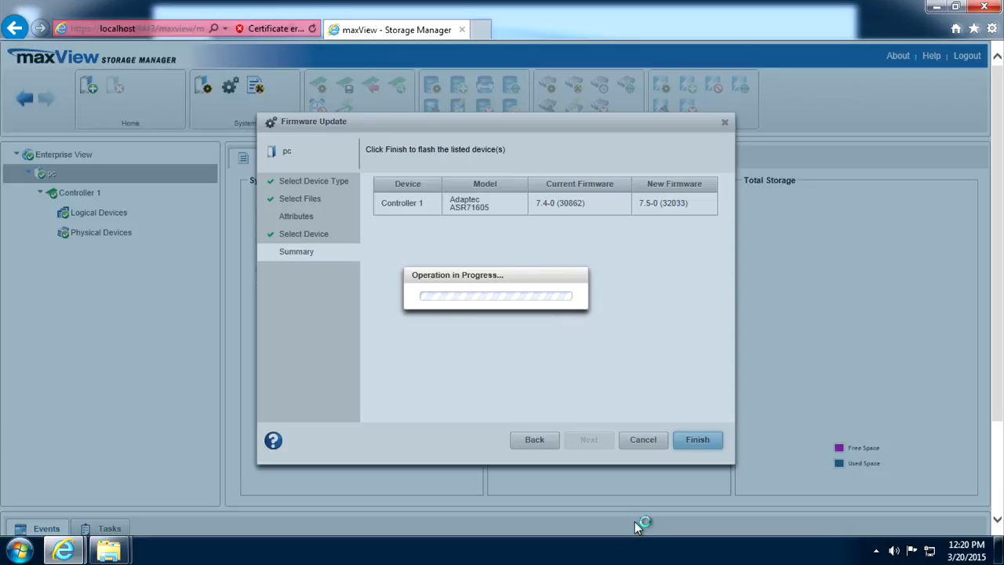
Acknowledge the manual reboot required message after flashing completes.
{"action": "left_click", "coordinate": [697, 440]}
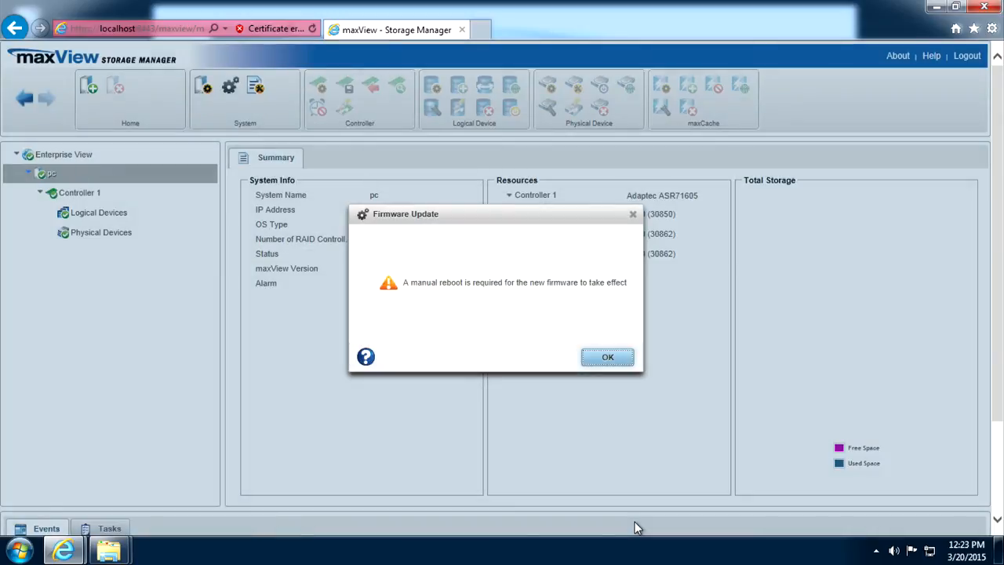
{"action": "mouse_move", "coordinate": [607, 358]}
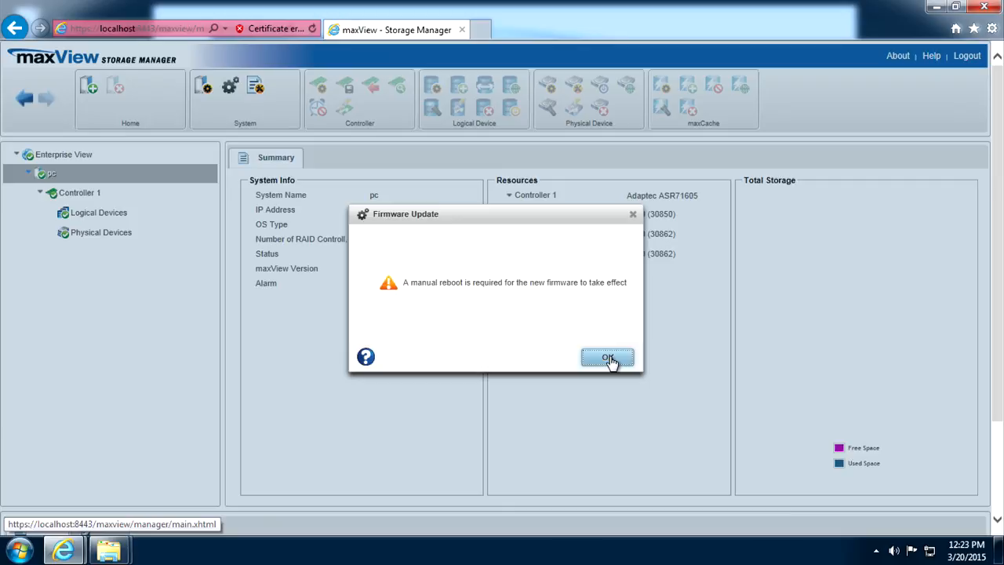
{"action": "left_click", "coordinate": [608, 357]}
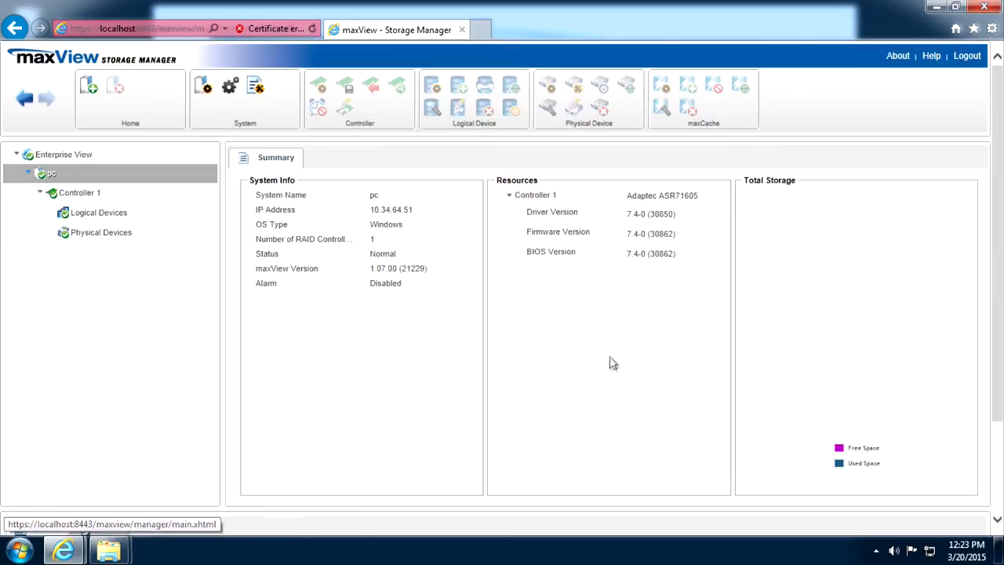